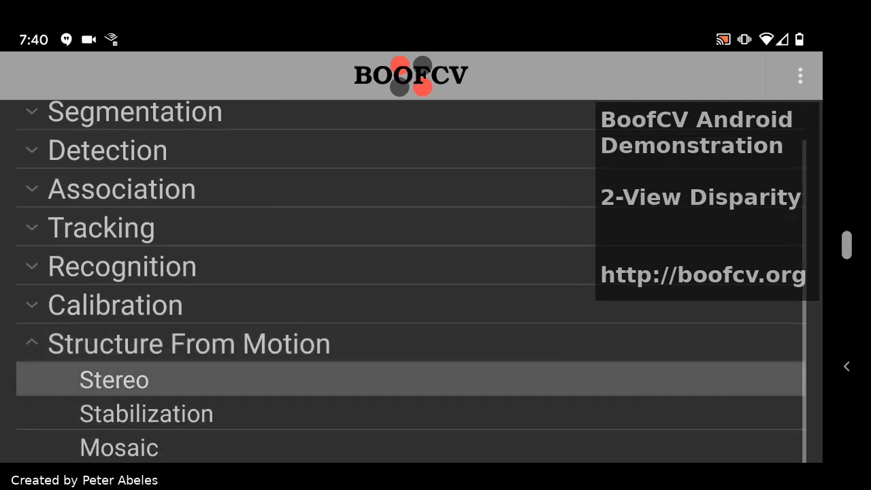
Open the stereo demo and capture both kitchen views to compute a block-match census disparity map.
{"action": "left_click", "coordinate": [114, 379]}
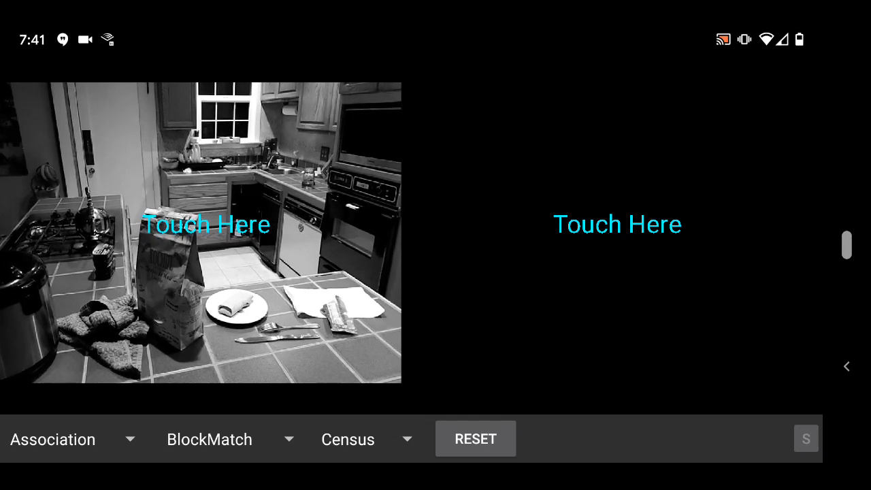
{"action": "left_click", "coordinate": [618, 224]}
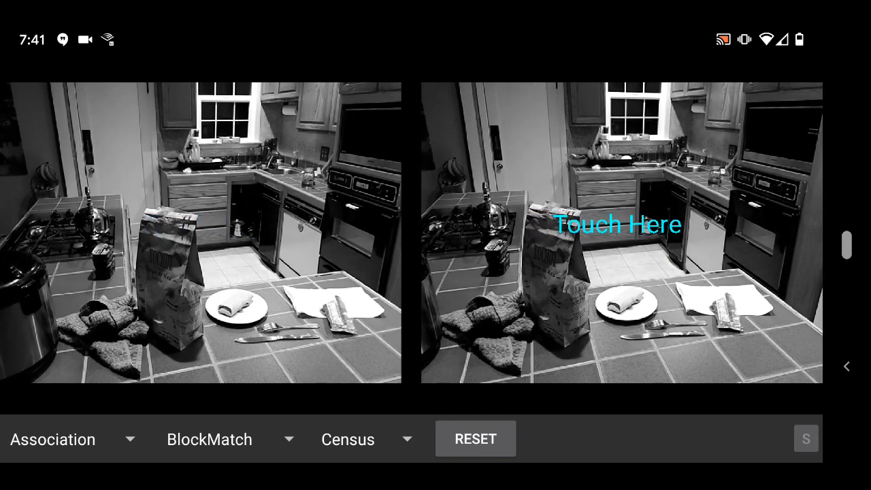
{"action": "left_click", "coordinate": [618, 225]}
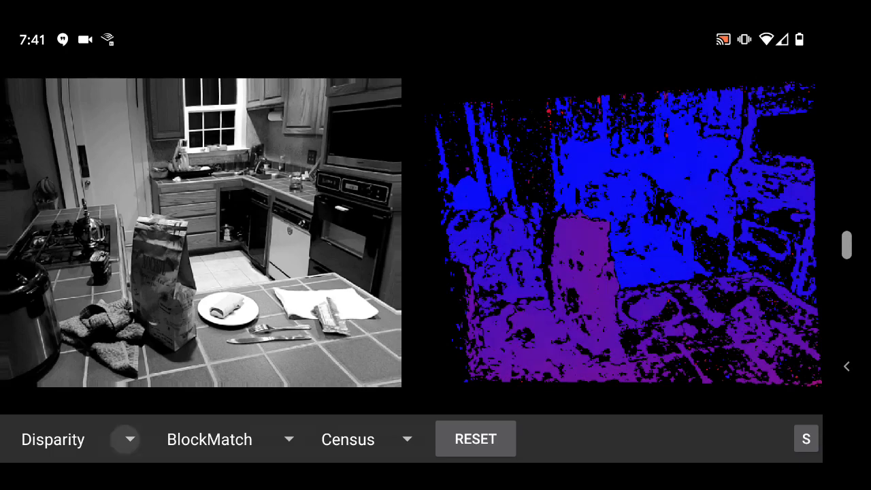
View the kitchen as a 3D cloud, switch the algorithm to SGM, then return to Disparity.
{"action": "left_click", "coordinate": [75, 439]}
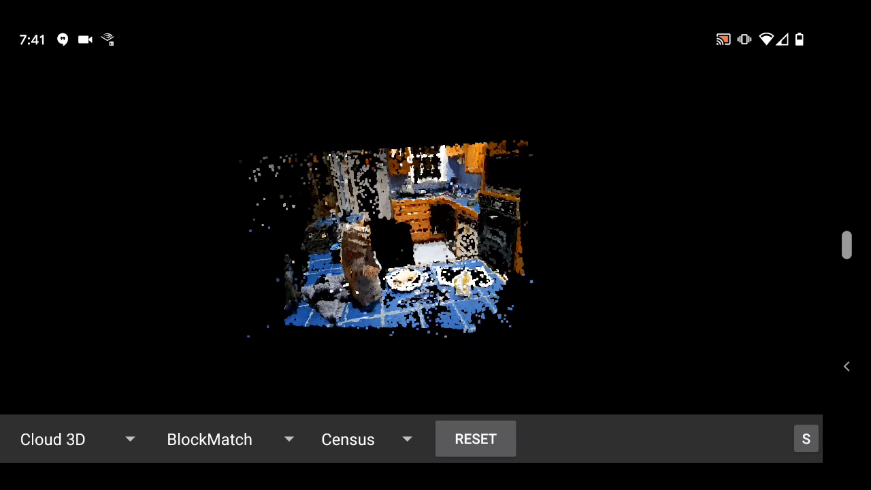
{"action": "left_click", "coordinate": [348, 439]}
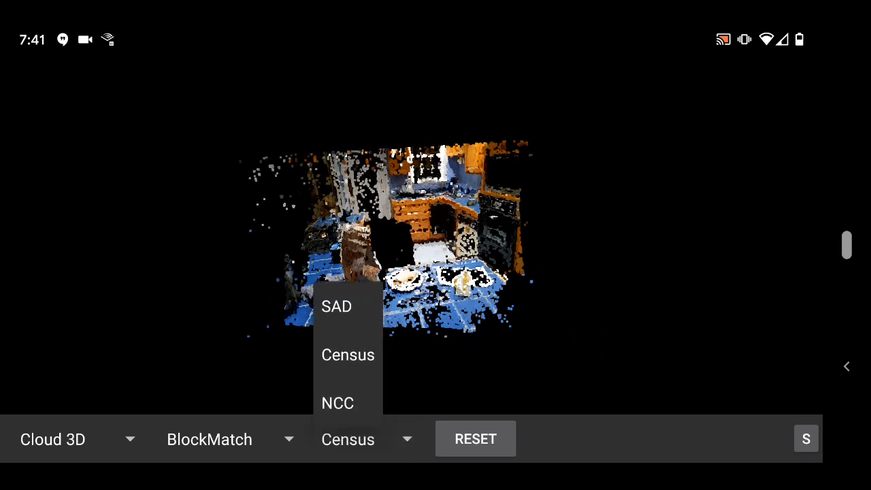
{"action": "left_click", "coordinate": [209, 439]}
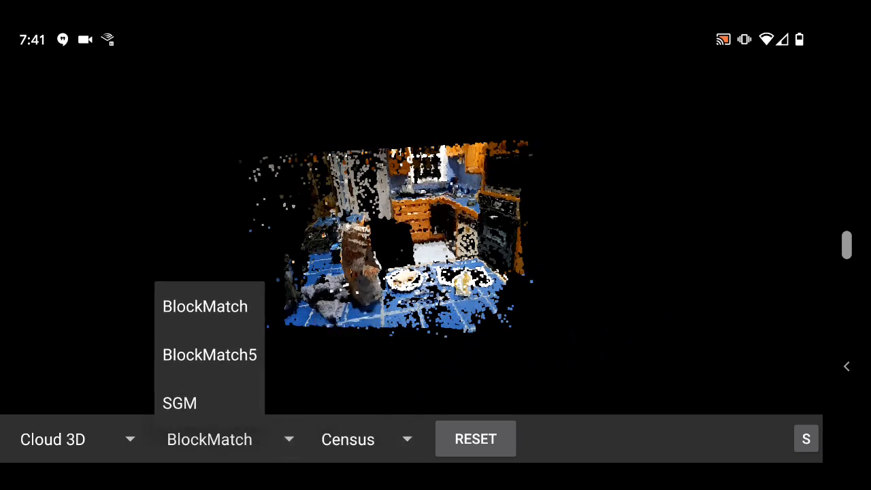
{"action": "left_click", "coordinate": [180, 403]}
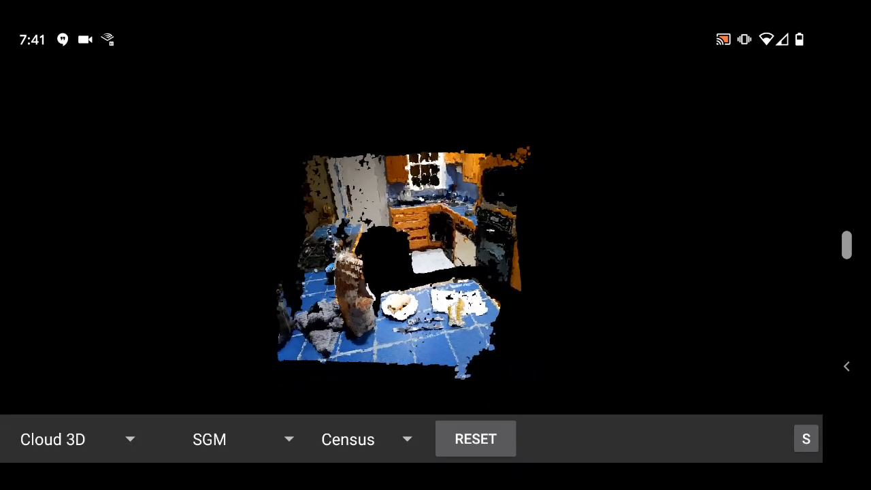
{"action": "left_click", "coordinate": [75, 439]}
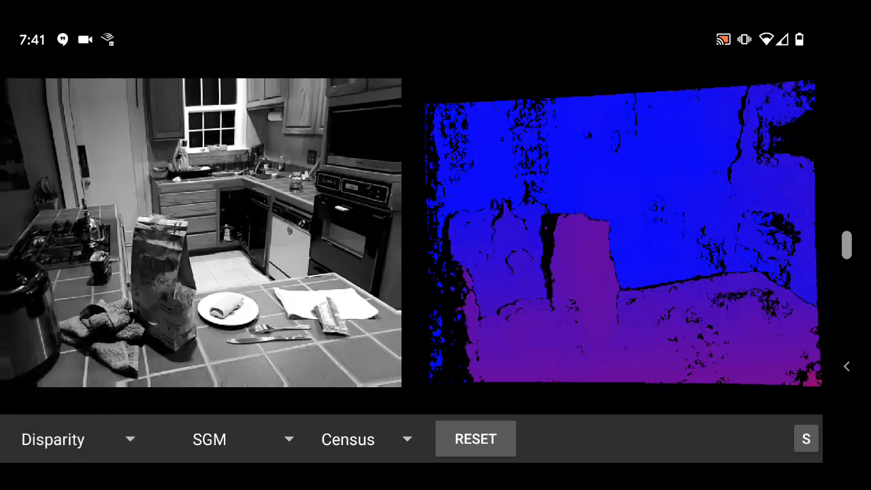
View the rectified kitchen pair, then reset and capture the night-time yard's left view.
{"action": "left_click", "coordinate": [52, 440]}
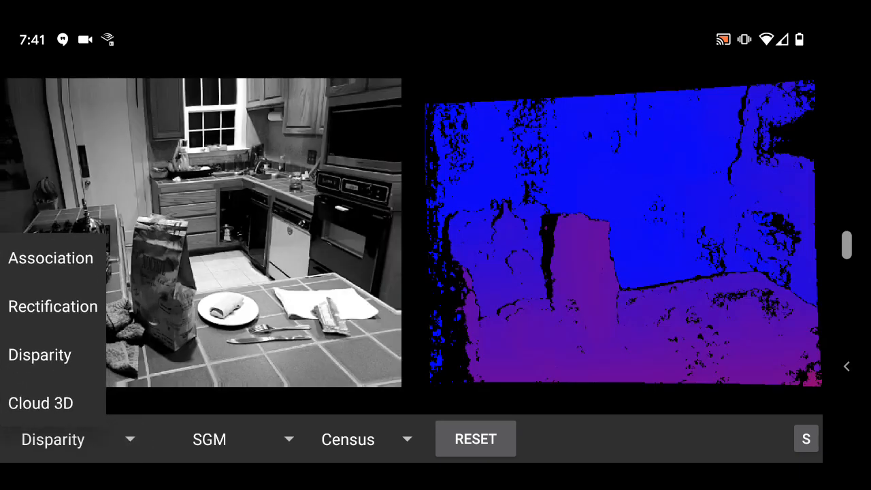
{"action": "left_click", "coordinate": [52, 307]}
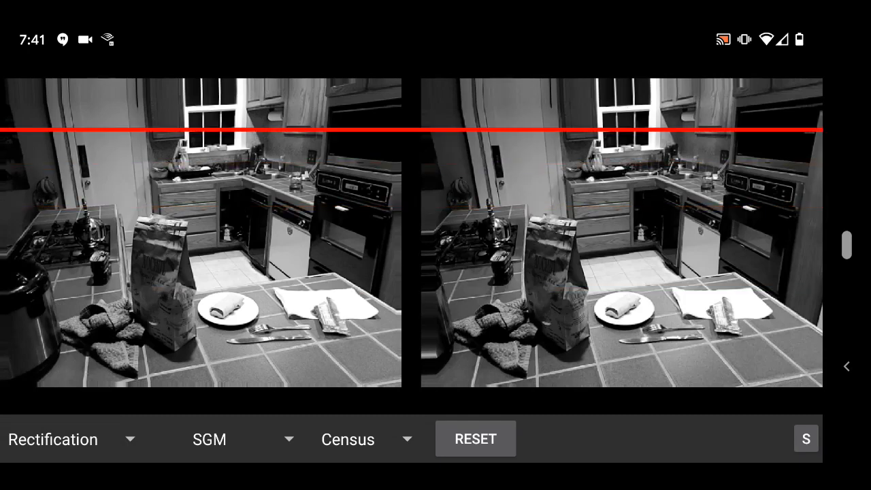
{"action": "left_click", "coordinate": [40, 403]}
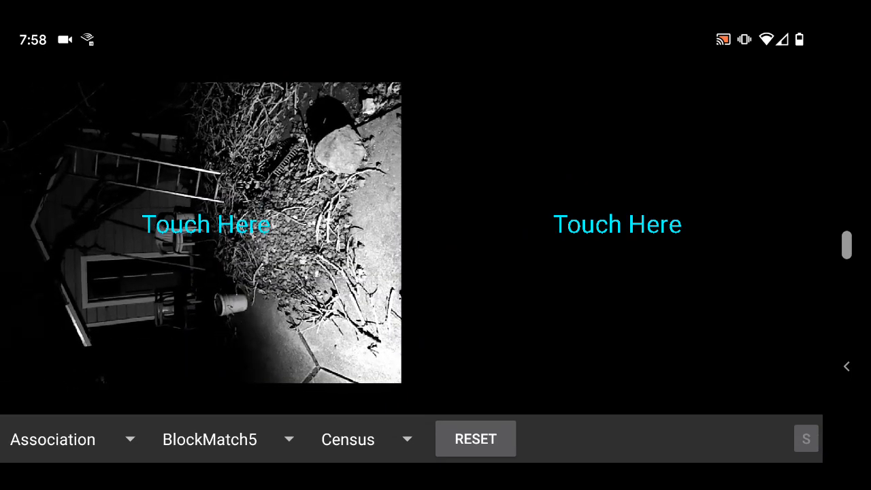
Capture the yard's second view and set the disparity algorithm to SGM.
{"action": "left_click", "coordinate": [618, 224]}
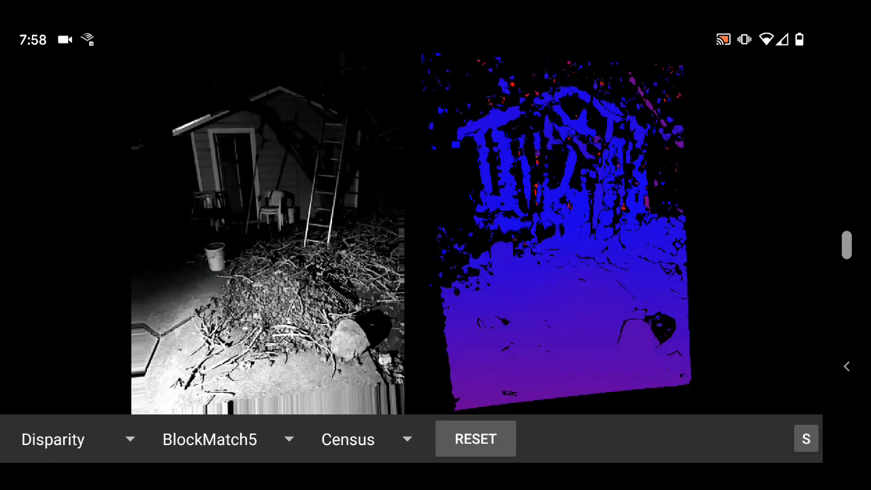
{"action": "left_click", "coordinate": [210, 439]}
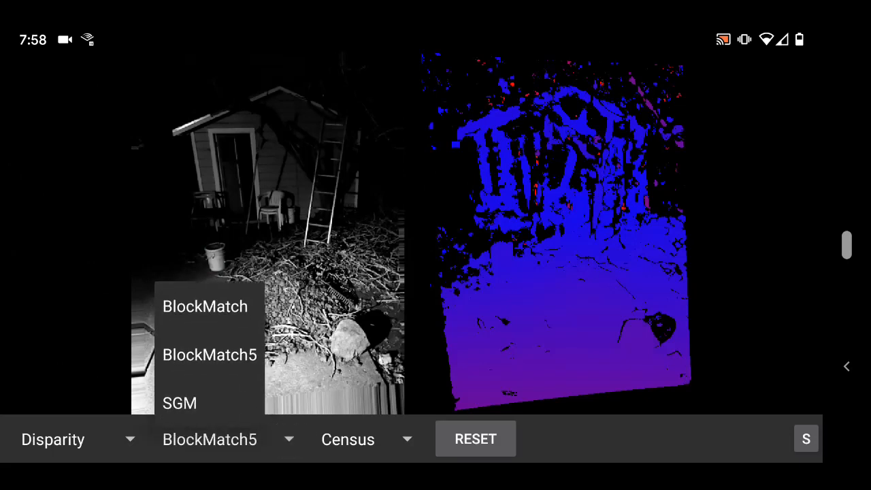
{"action": "left_click", "coordinate": [180, 403]}
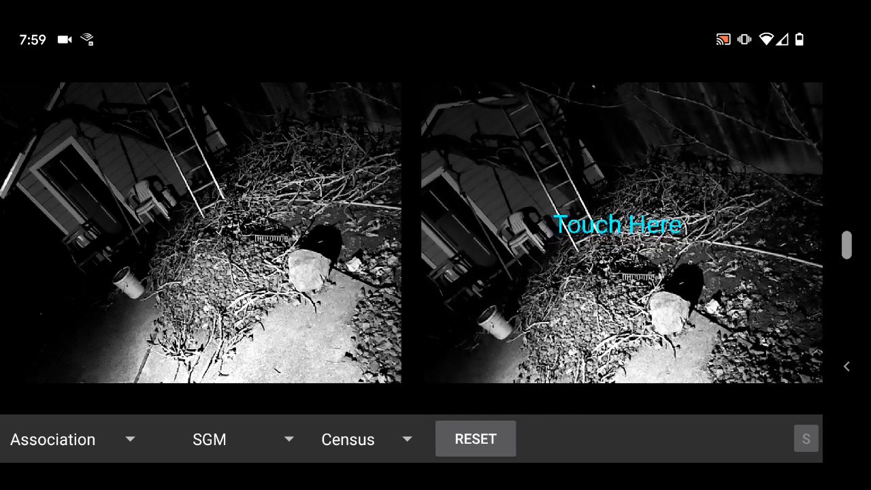
Process the tilted yard pair, view it rectified, then reset for the dining table's left view.
{"action": "left_click", "coordinate": [616, 225]}
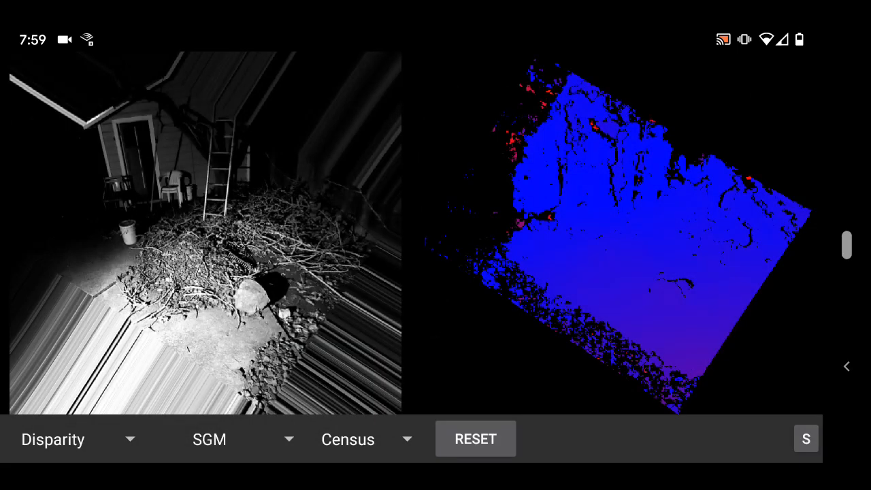
{"action": "left_click", "coordinate": [53, 439]}
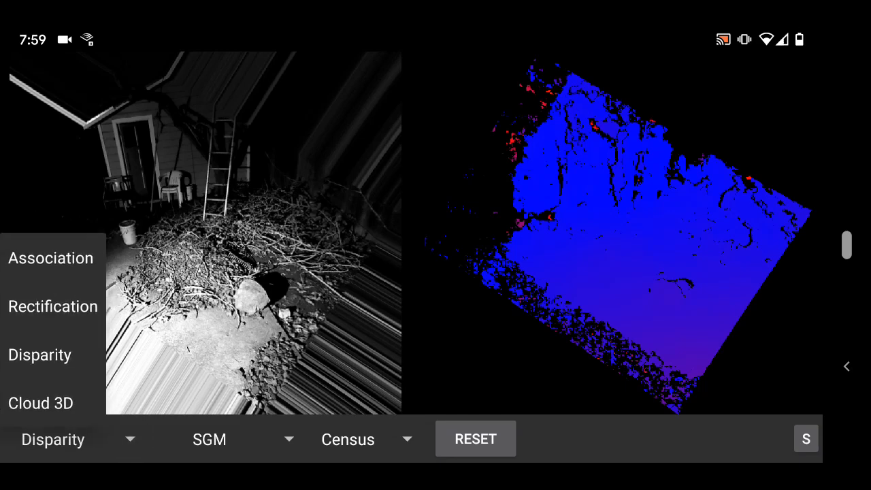
{"action": "left_click", "coordinate": [53, 306]}
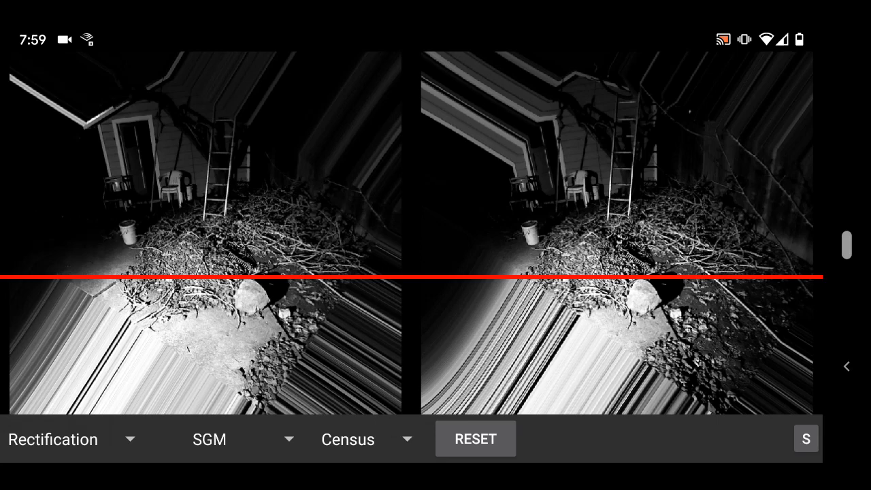
{"action": "left_click", "coordinate": [52, 439]}
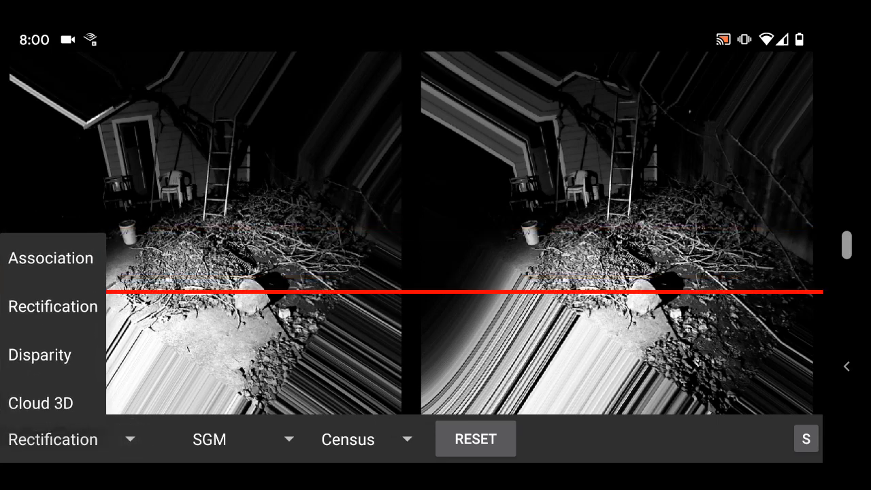
{"action": "left_click", "coordinate": [40, 403]}
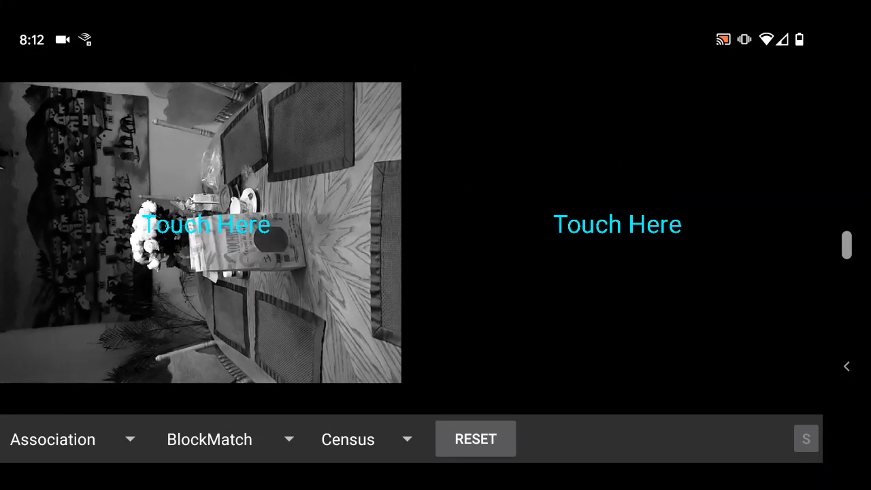
Capture the dining table's second view.
{"action": "left_click", "coordinate": [617, 224]}
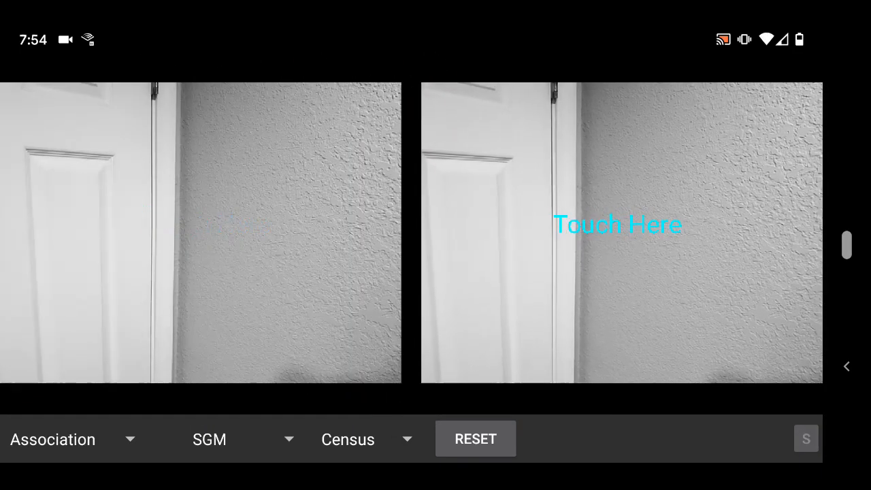
Process the door-and-wall pair, then capture the tea-tin shelf pair in Disparity mode.
{"action": "left_click", "coordinate": [53, 439]}
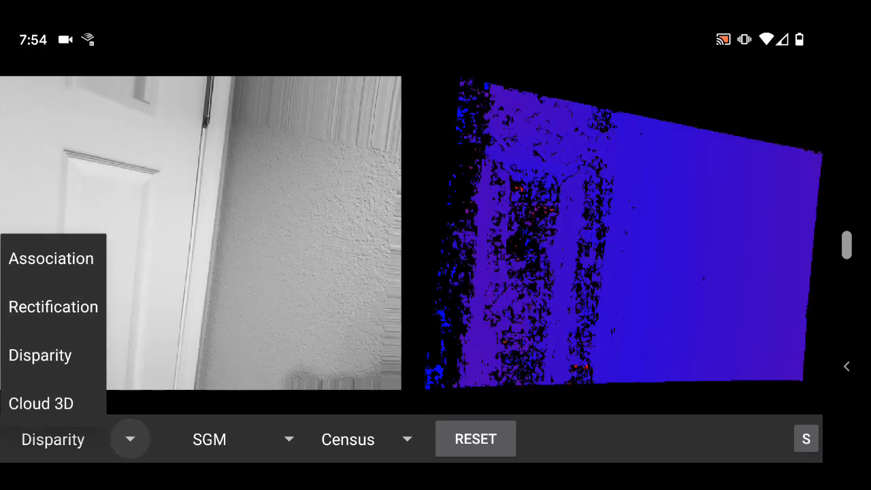
{"action": "left_click", "coordinate": [41, 403]}
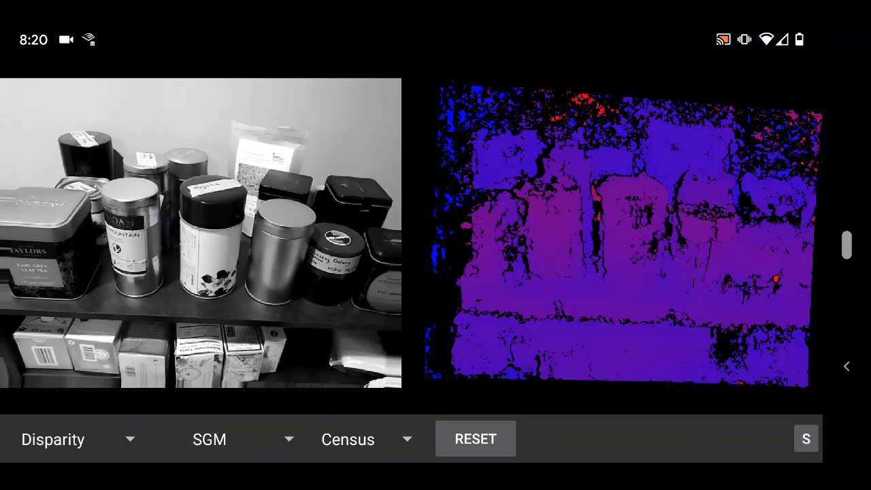
View the tea tins as a Cloud 3D point cloud, then capture the rock pair.
{"action": "left_click", "coordinate": [78, 439]}
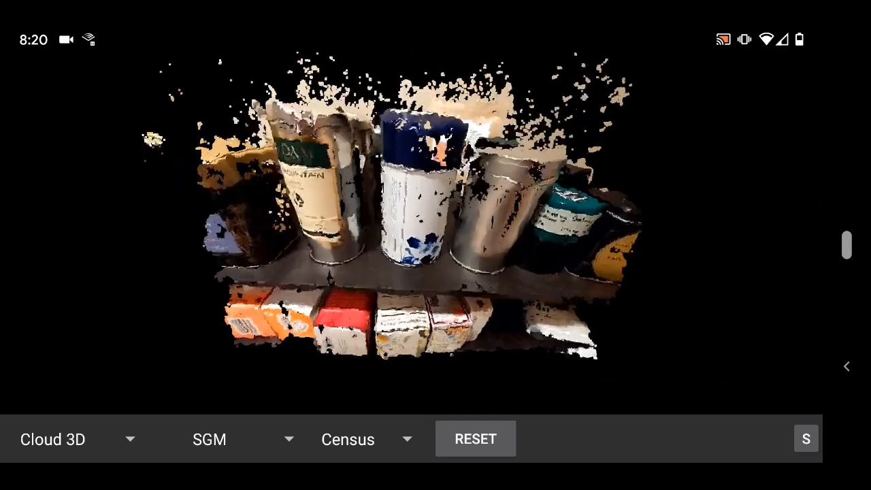
{"action": "left_click", "coordinate": [806, 439]}
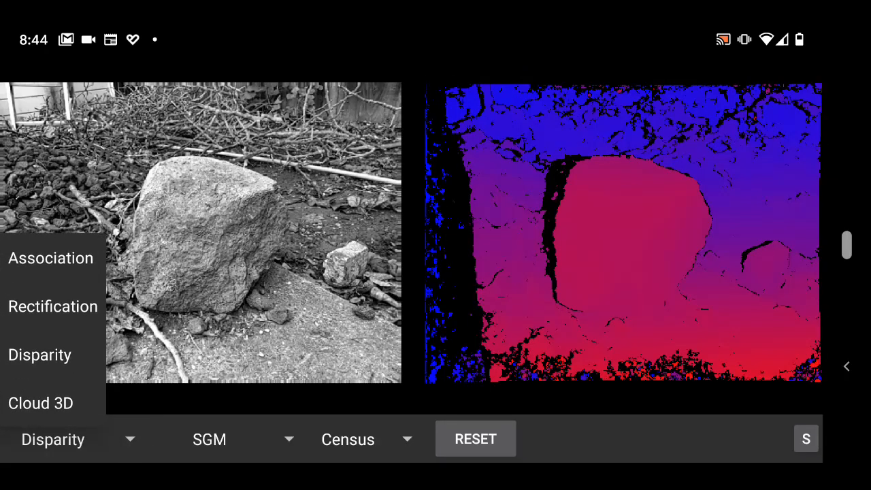
Leave the stereo demo for Calibration and record one chessboard view.
{"action": "left_click", "coordinate": [40, 403]}
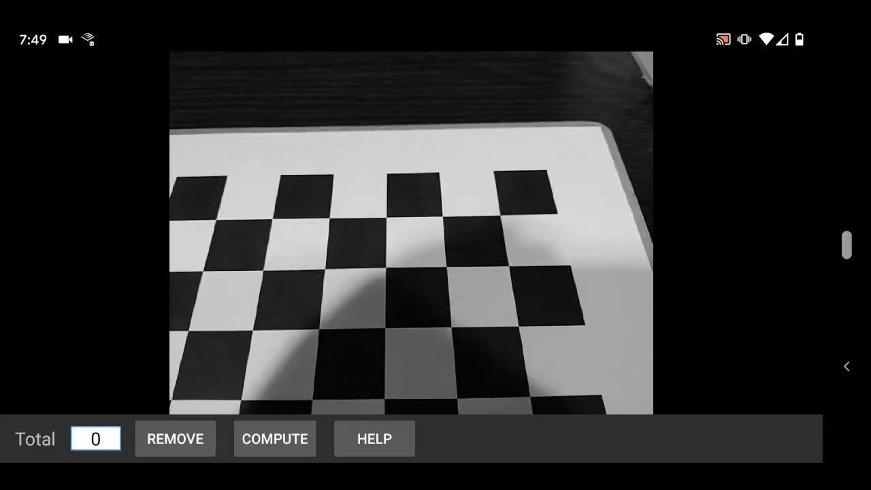
{"action": "left_click", "coordinate": [274, 438]}
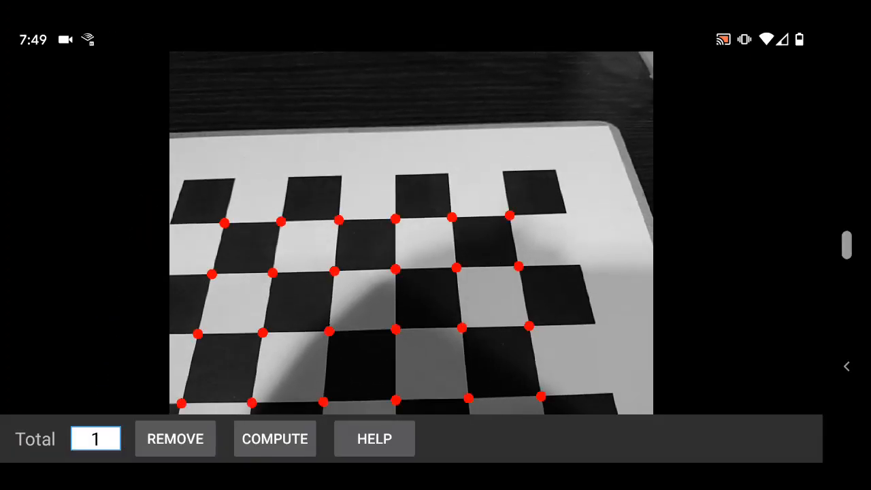